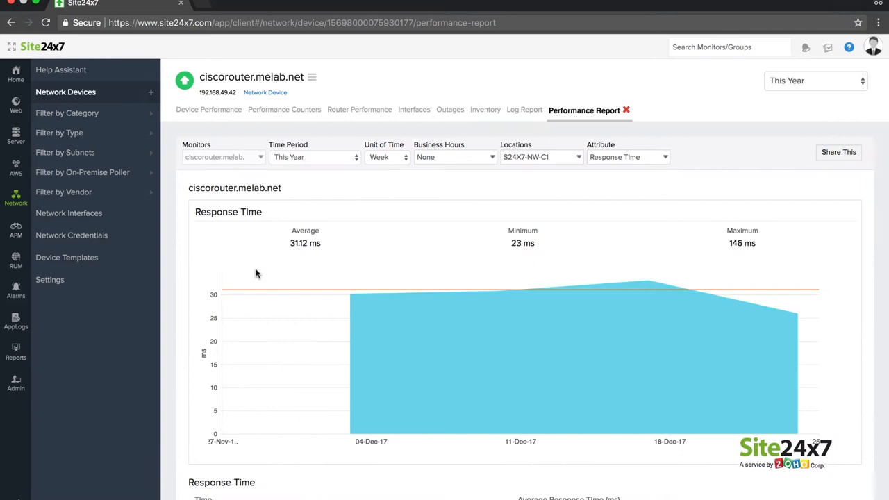
- Leave the response time report and view the Performance Counters for ciscorouter.melab.net
{"action": "left_click", "coordinate": [208, 109]}
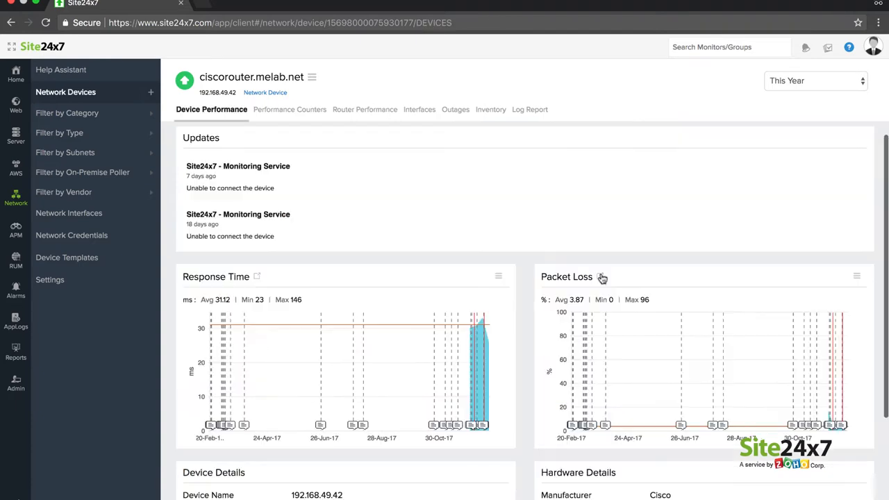
{"action": "left_click", "coordinate": [602, 277]}
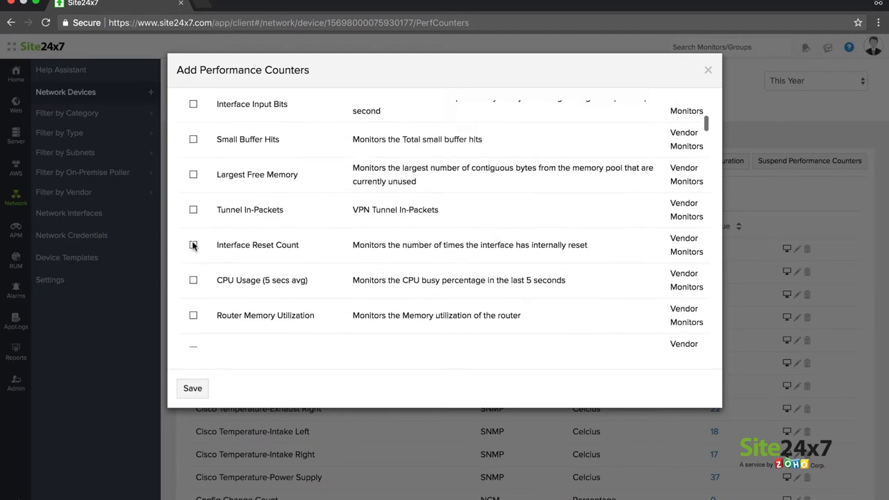
- Add the Interface Reset Count counter, then start a Network Discovery for range 192.69.54
{"action": "left_click", "coordinate": [193, 388]}
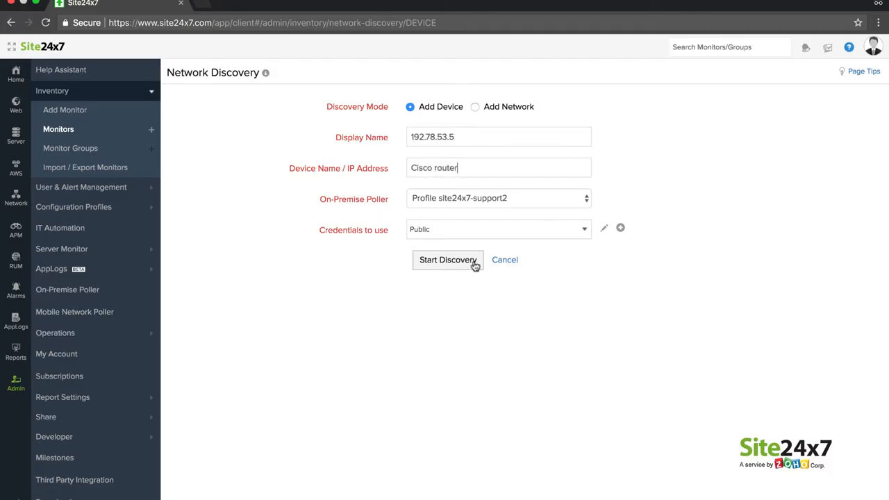
{"action": "left_click", "coordinate": [474, 106]}
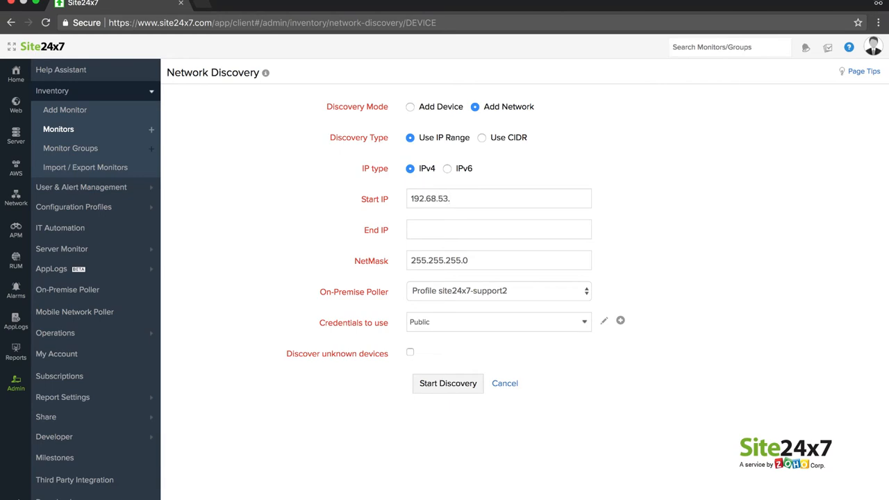
{"action": "type", "text": "192.69.54"}
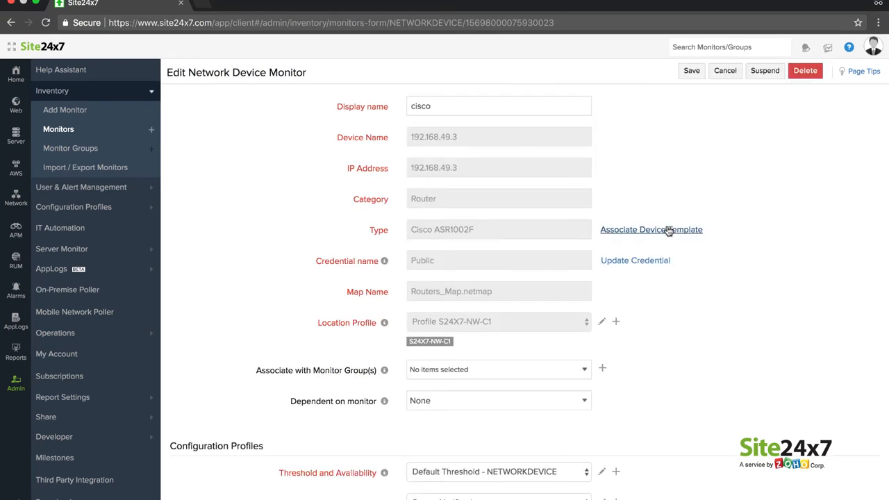
- Browse the default router templates to associate one with the cisco device
{"action": "left_click", "coordinate": [651, 229]}
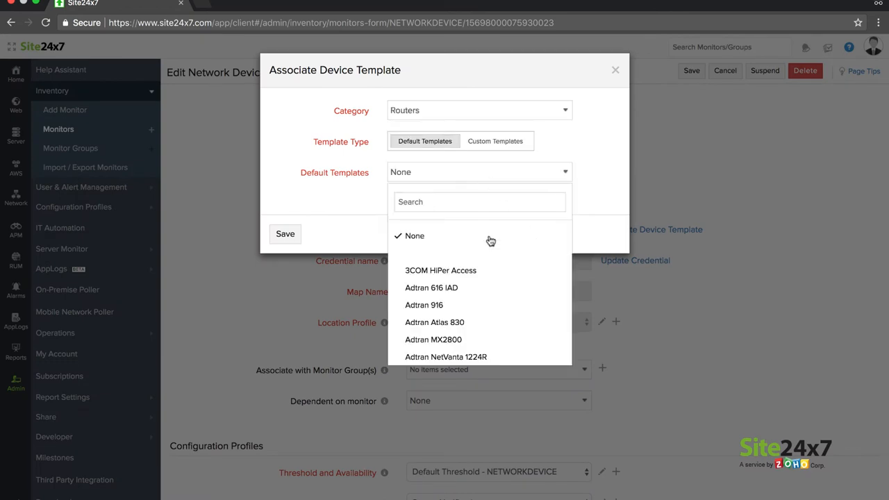
{"action": "left_click", "coordinate": [285, 234]}
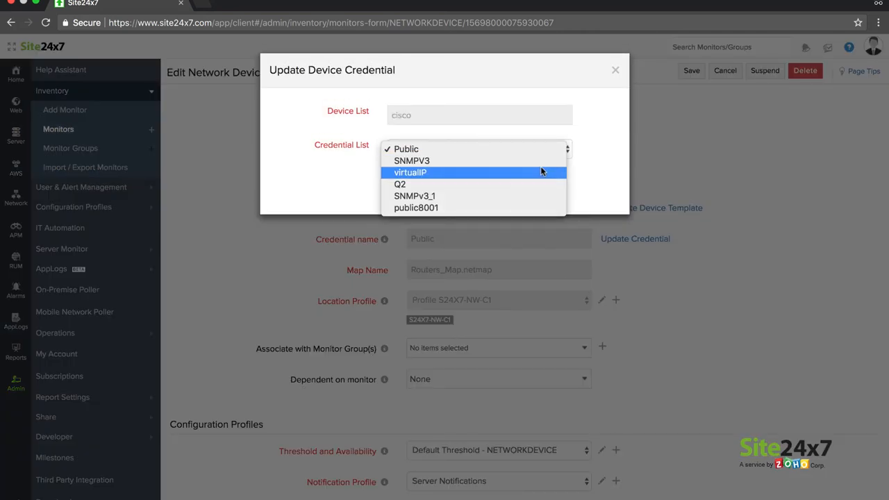
{"action": "mouse_move", "coordinate": [542, 160]}
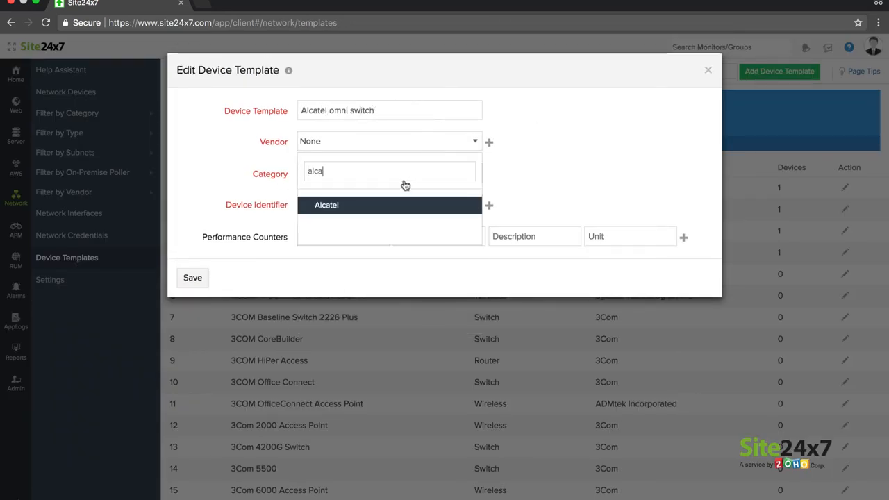
- Set vendor Alcatel and complete the device identifier 1.23.12.45.67.2.2.4.6 for the omni switch template
{"action": "left_click", "coordinate": [327, 204]}
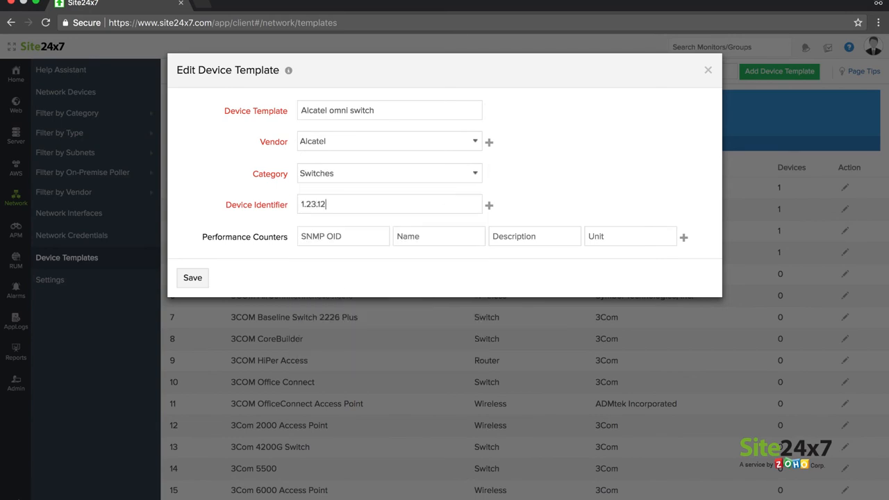
{"action": "type", "text": ".45.67.2.2.4.6"}
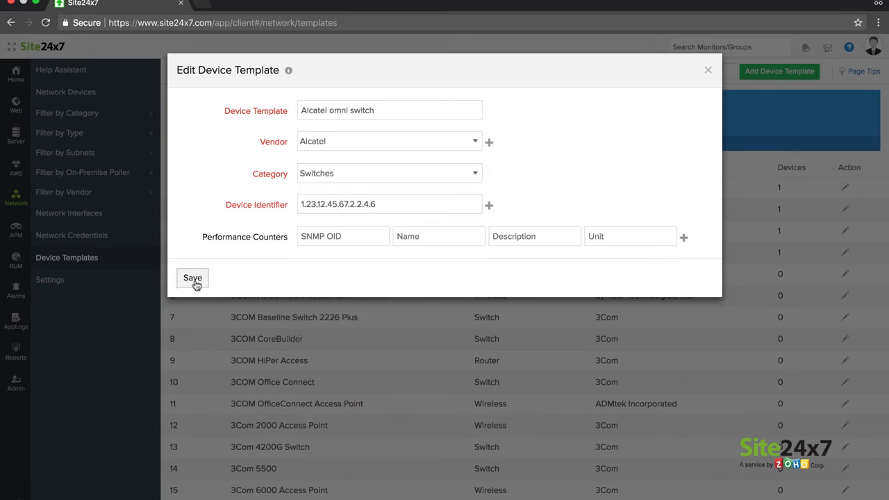